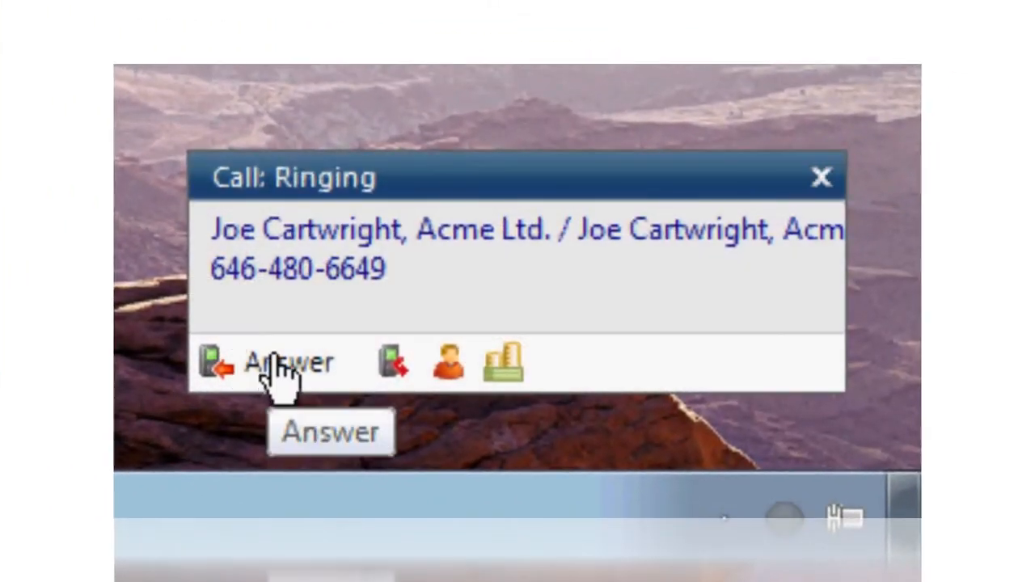
Answer the ringing call from Joe Cartwright and show the caller's contact details.
left_click(289, 362)
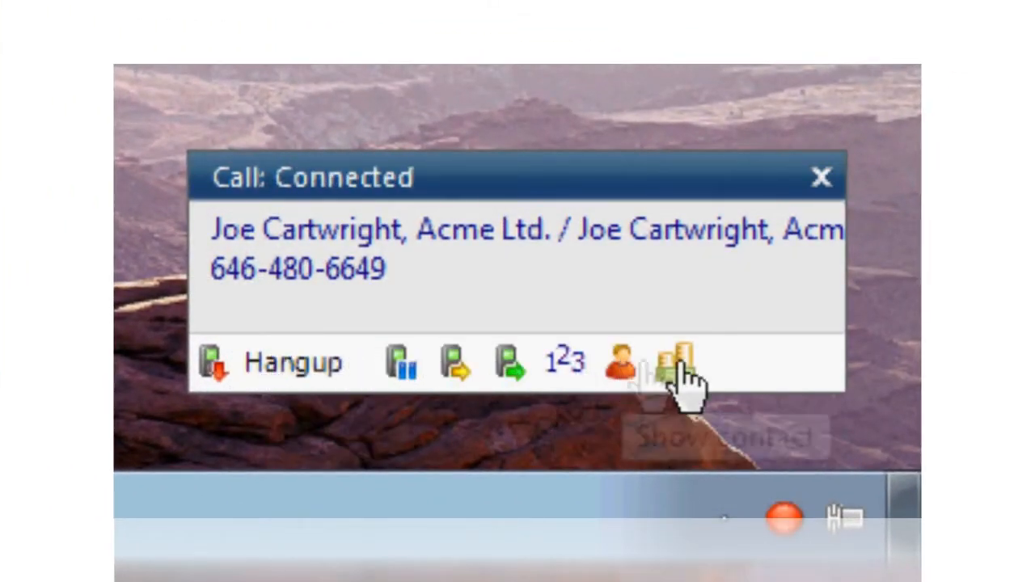
left_click(673, 363)
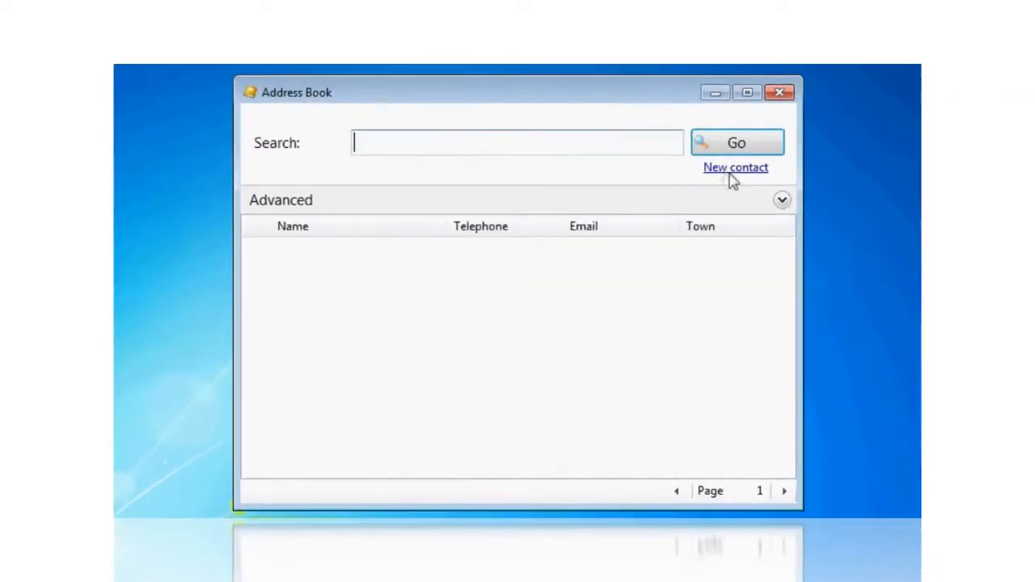
left_click(736, 167)
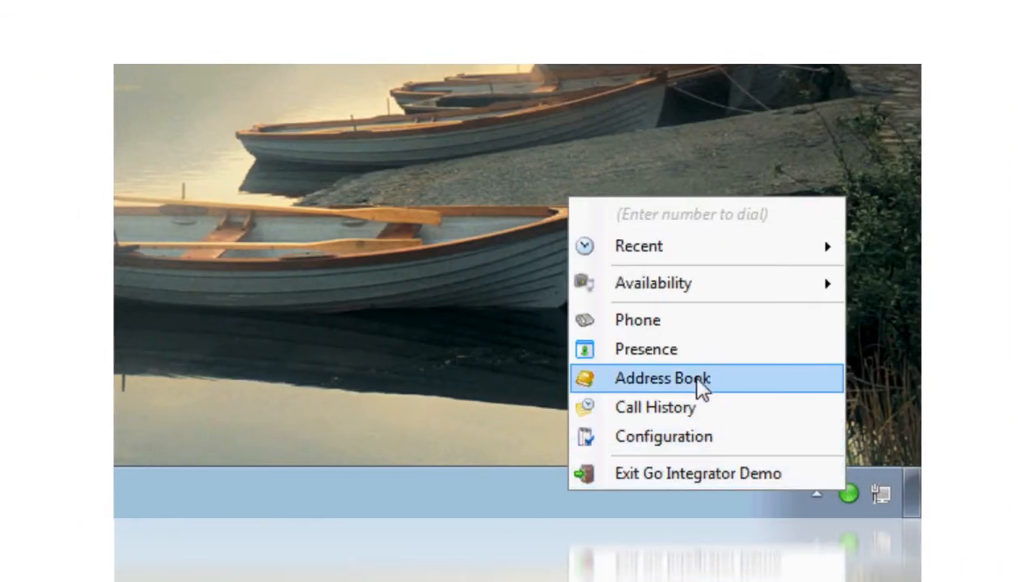
left_click(663, 378)
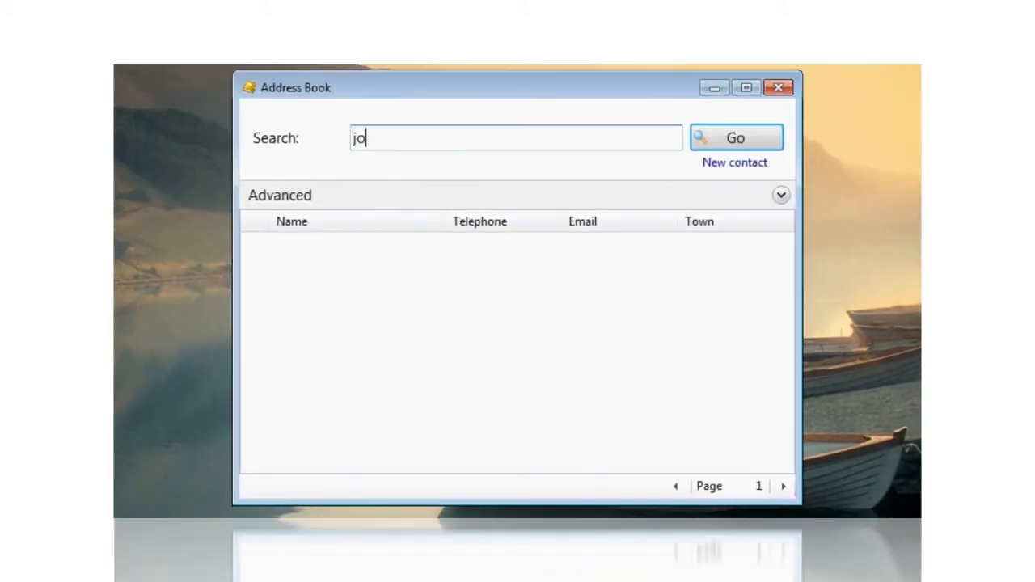
left_click(735, 137)
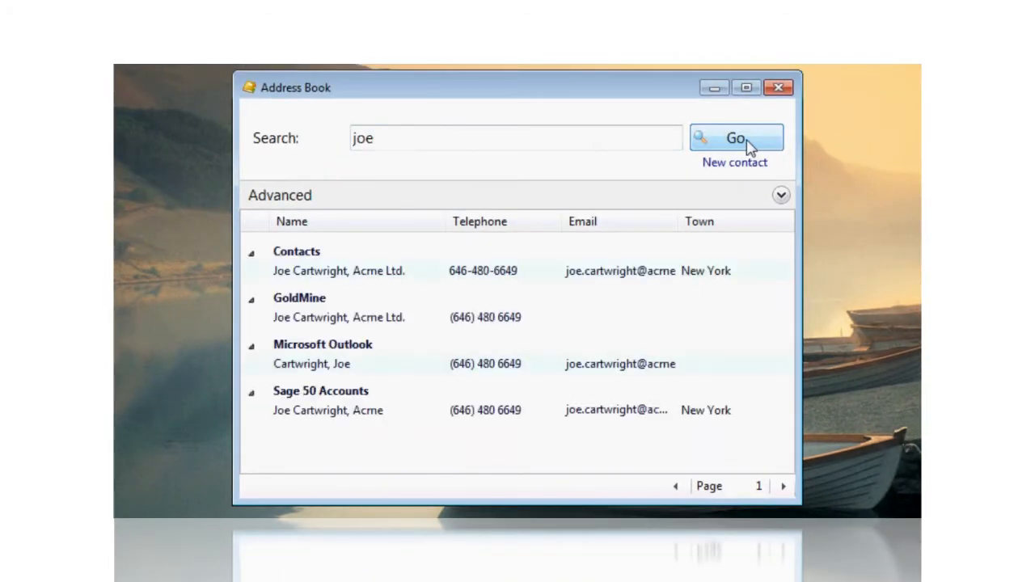
mouse_move(734, 163)
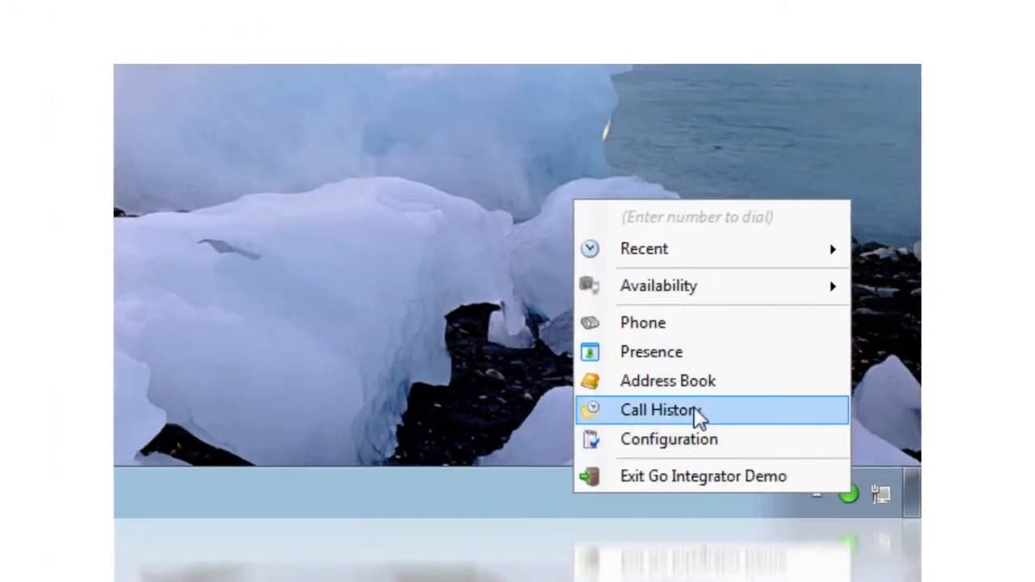
left_click(659, 410)
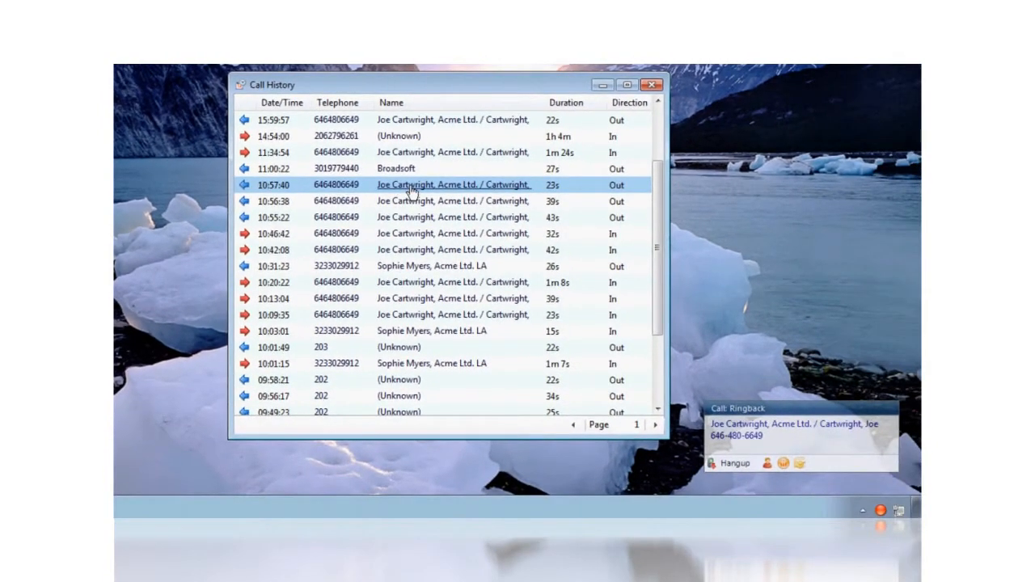
double_click(453, 184)
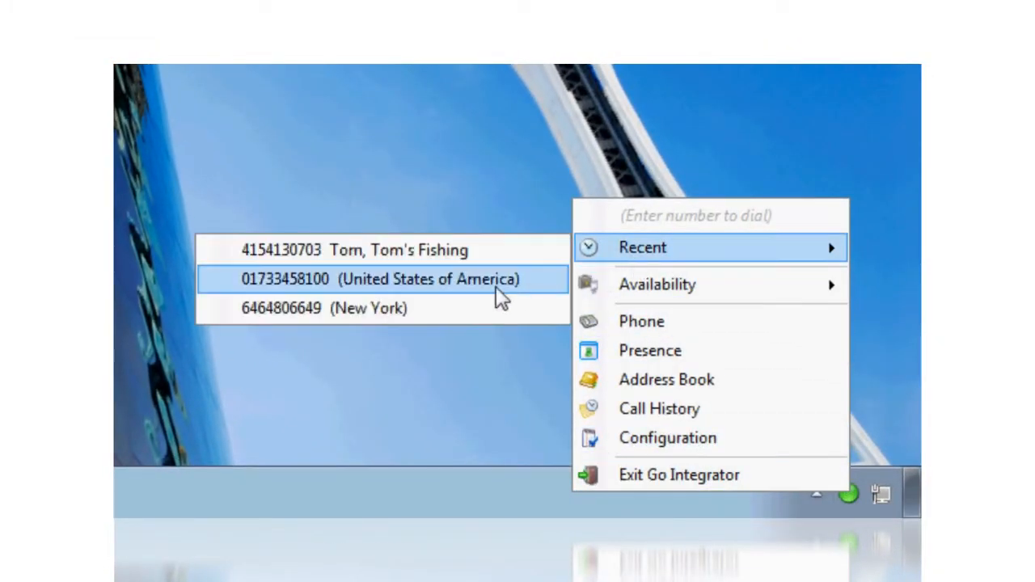
left_click(354, 249)
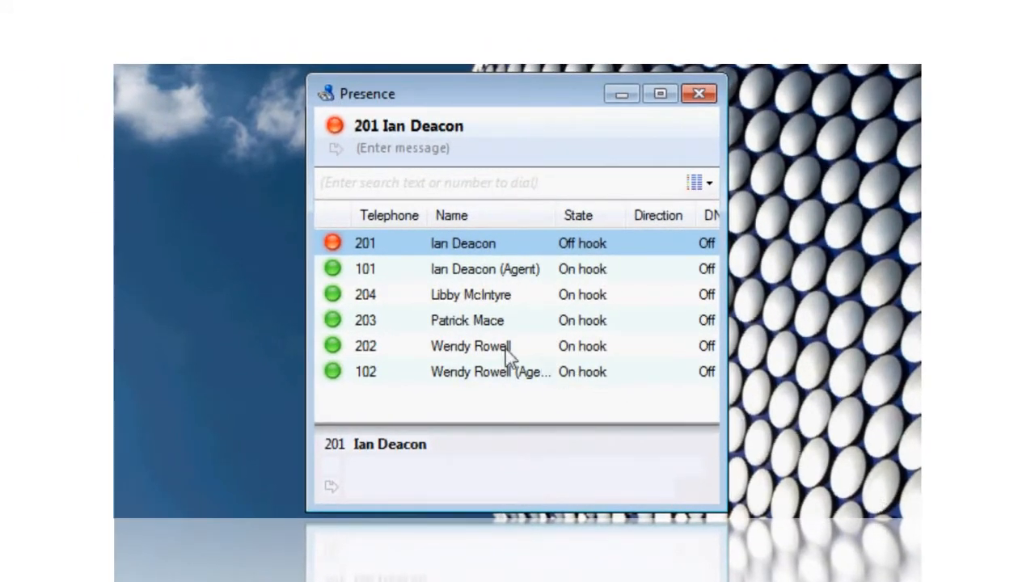
right_click(468, 320)
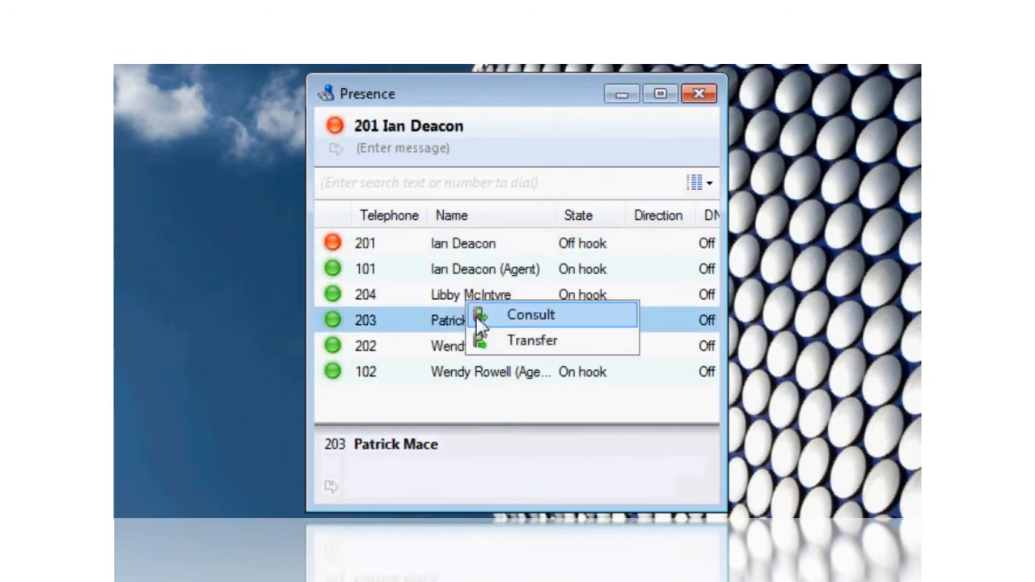
left_click(529, 314)
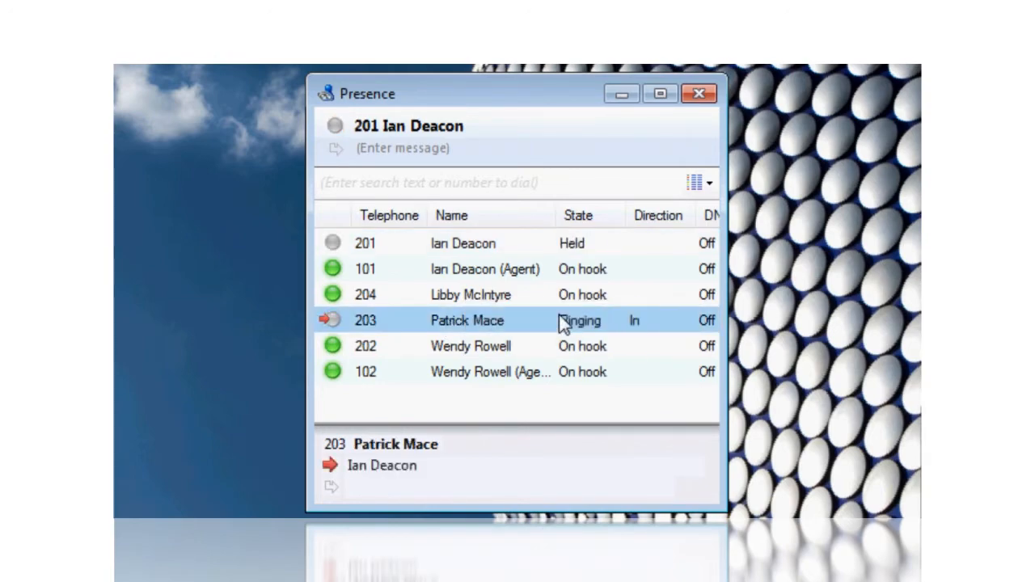